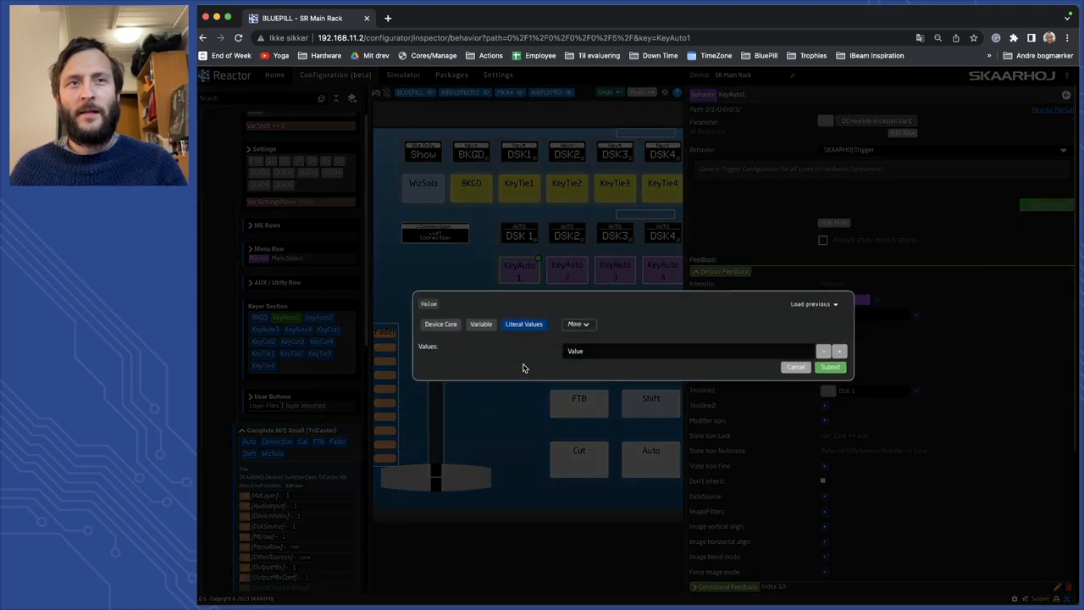
Step: Show the Device Core list as the source for the dynamic value
{"action": "left_click", "coordinate": [440, 323]}
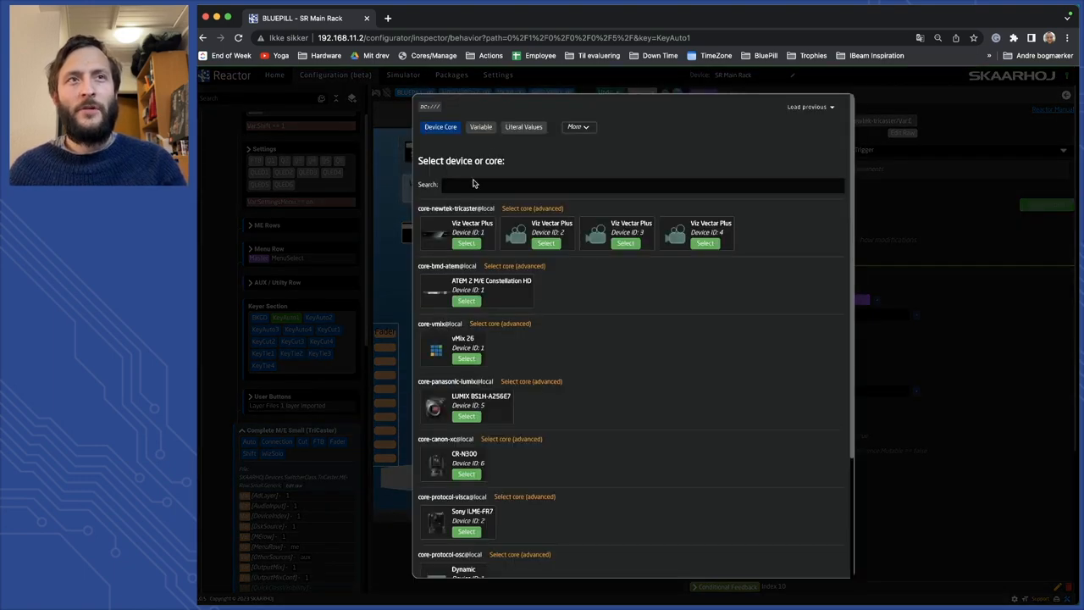
{"action": "mouse_move", "coordinate": [511, 210]}
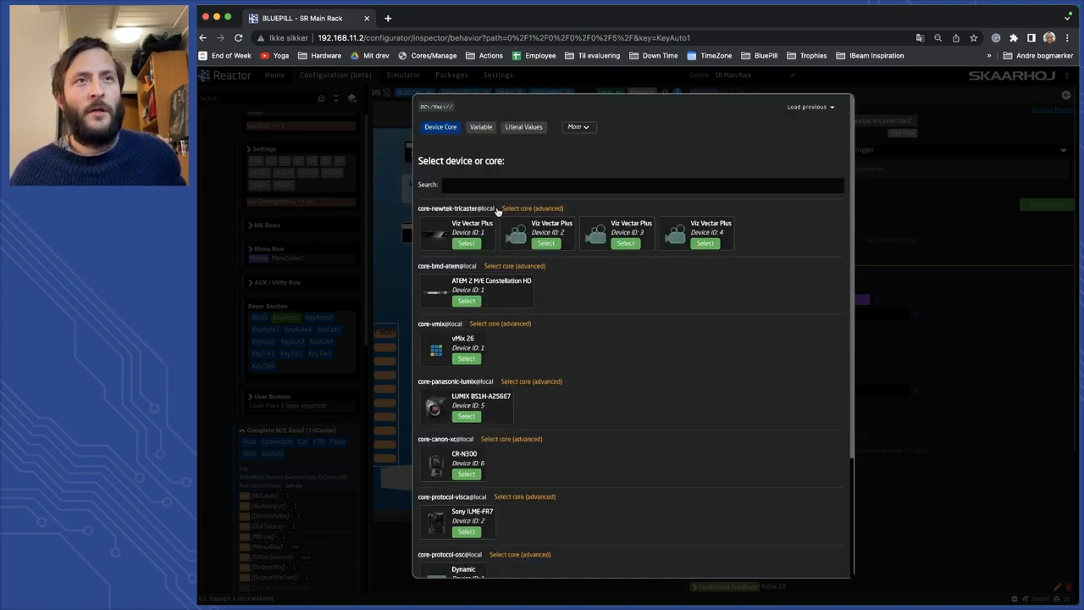
Step: Target the newtek-tricaster core with its device set by the DeviceIndex variable
{"action": "left_click", "coordinate": [465, 244]}
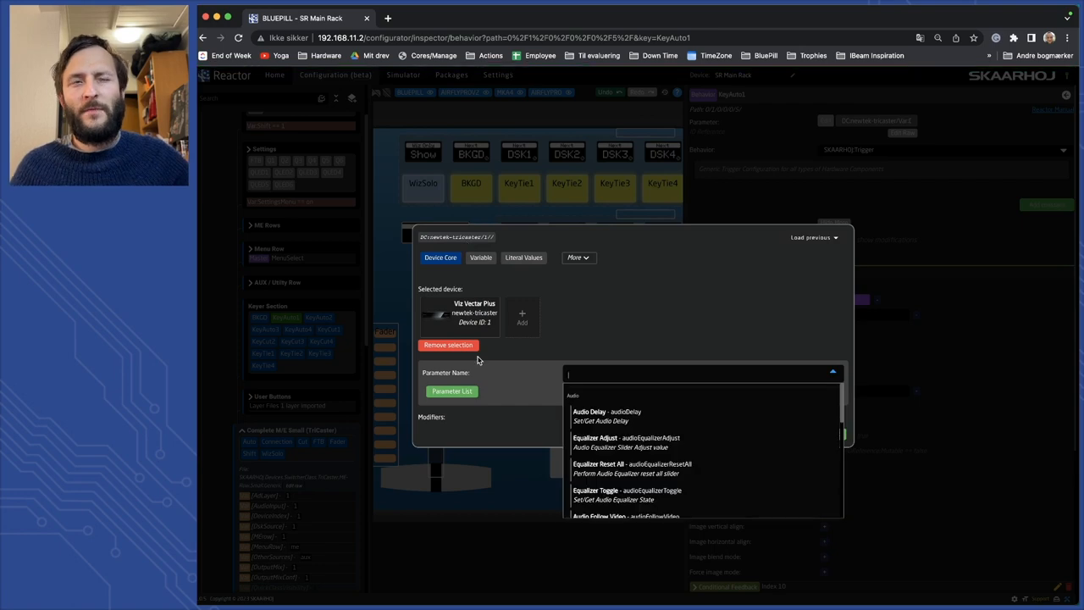
{"action": "left_click", "coordinate": [447, 344]}
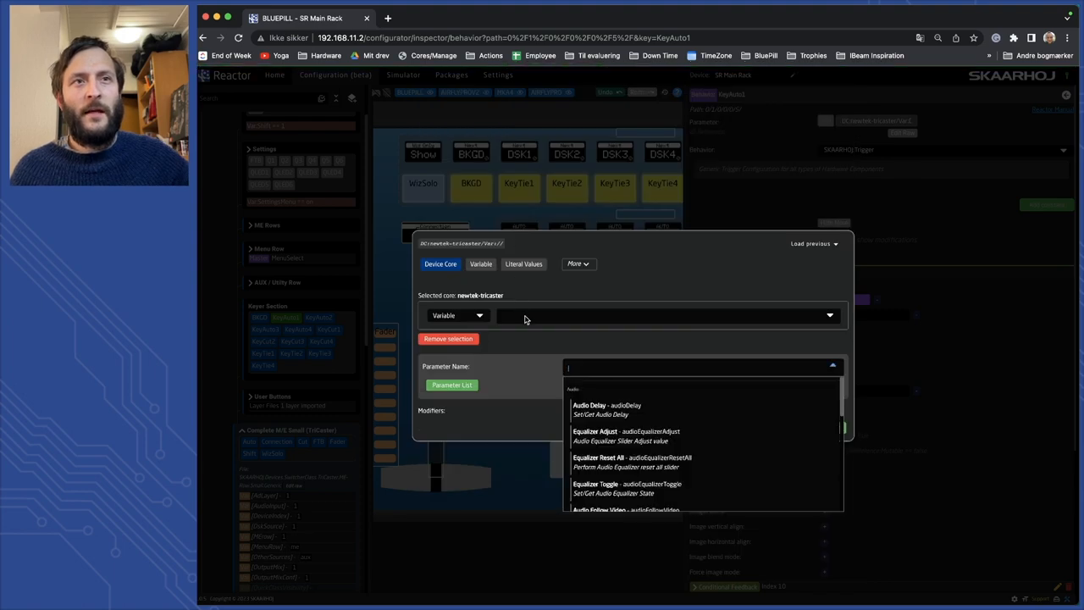
{"action": "type", "text": "devi"}
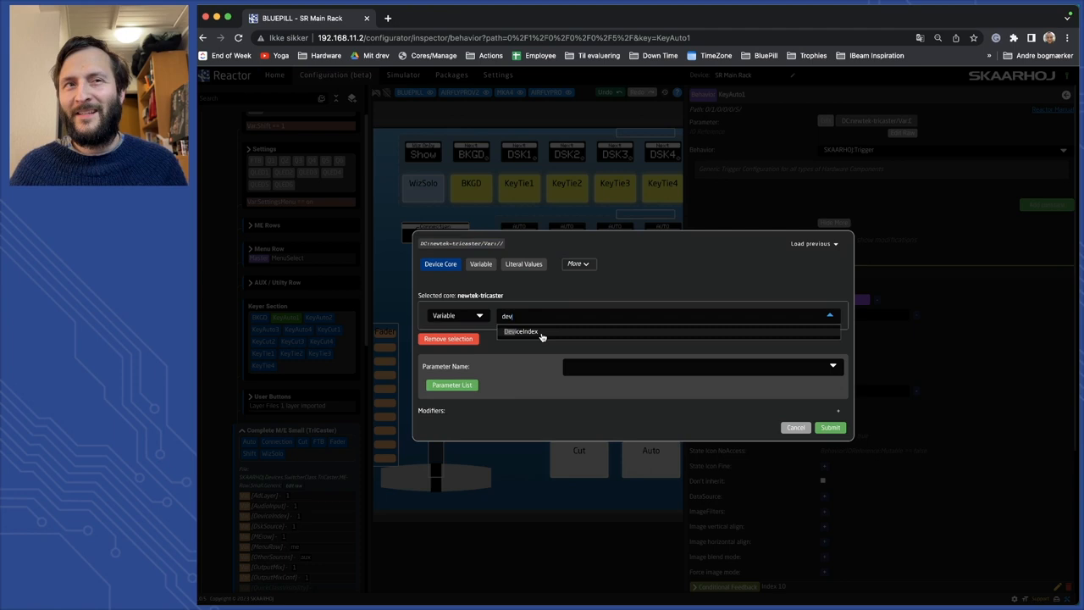
{"action": "left_click", "coordinate": [522, 330]}
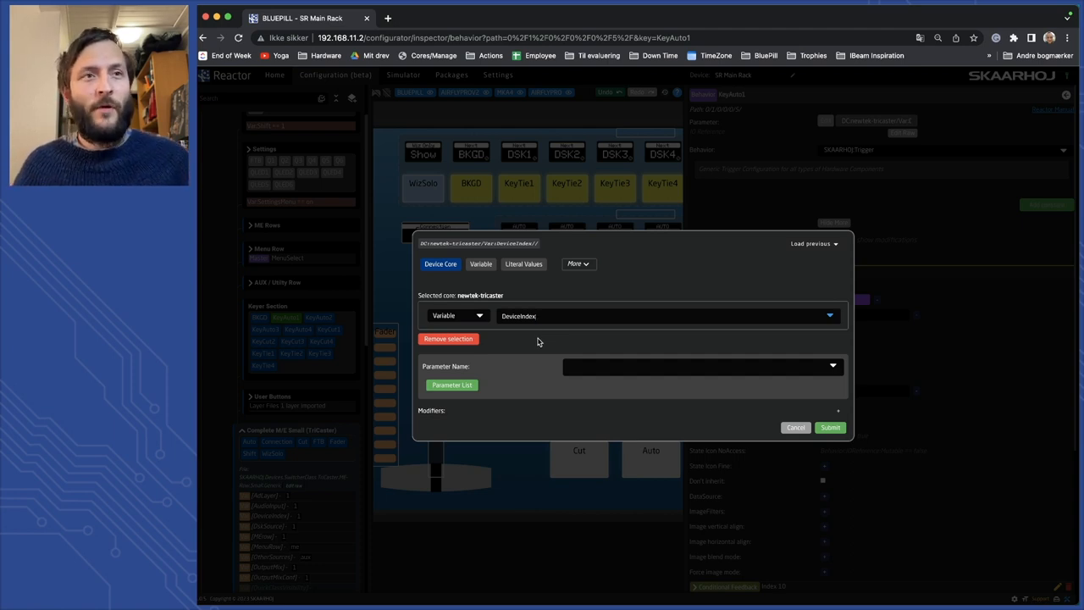
{"action": "left_click", "coordinate": [703, 365]}
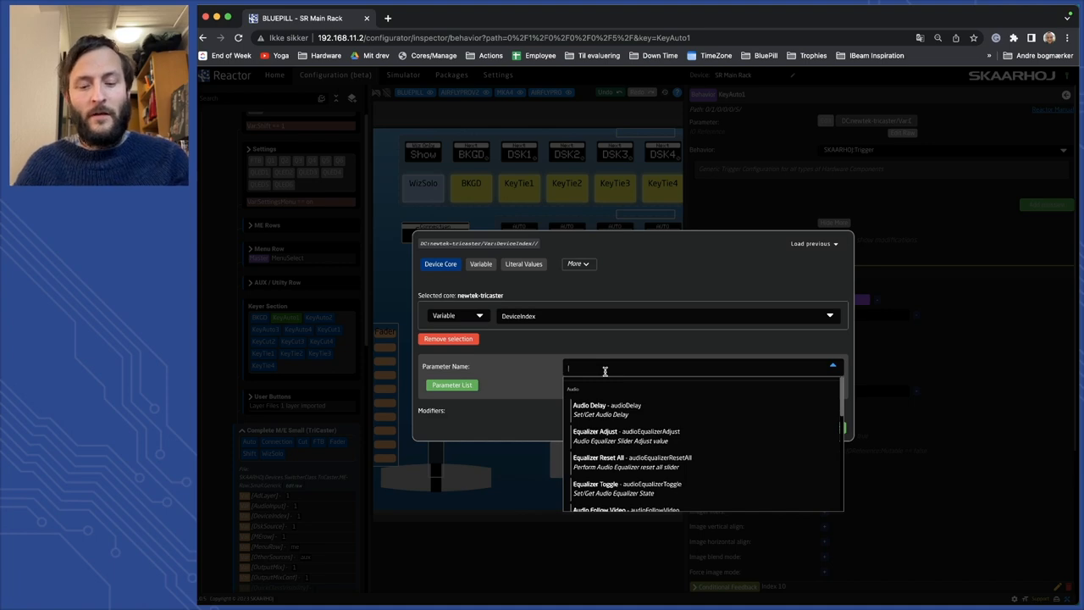
Step: Choose the Downstream Key: Source parameter and pick which DSK to read
{"action": "type", "text": "down"}
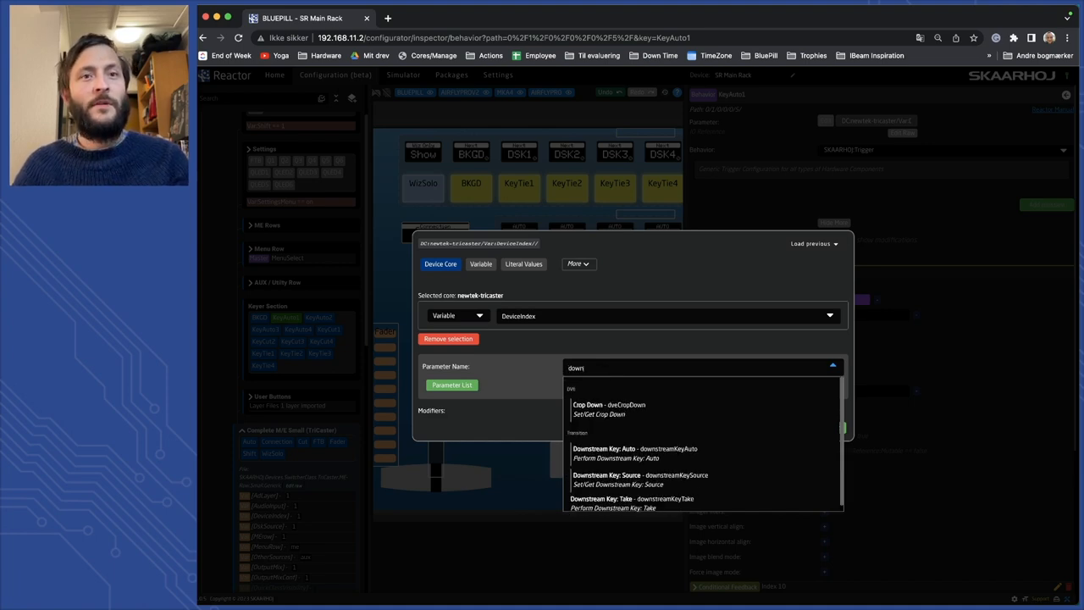
{"action": "left_click", "coordinate": [637, 474]}
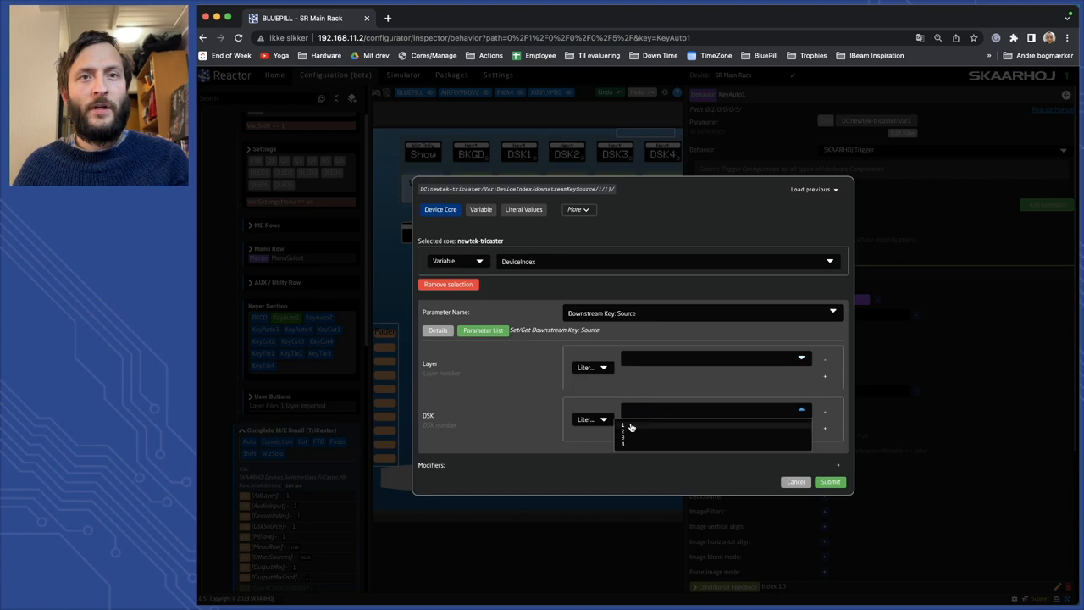
{"action": "left_click", "coordinate": [625, 427]}
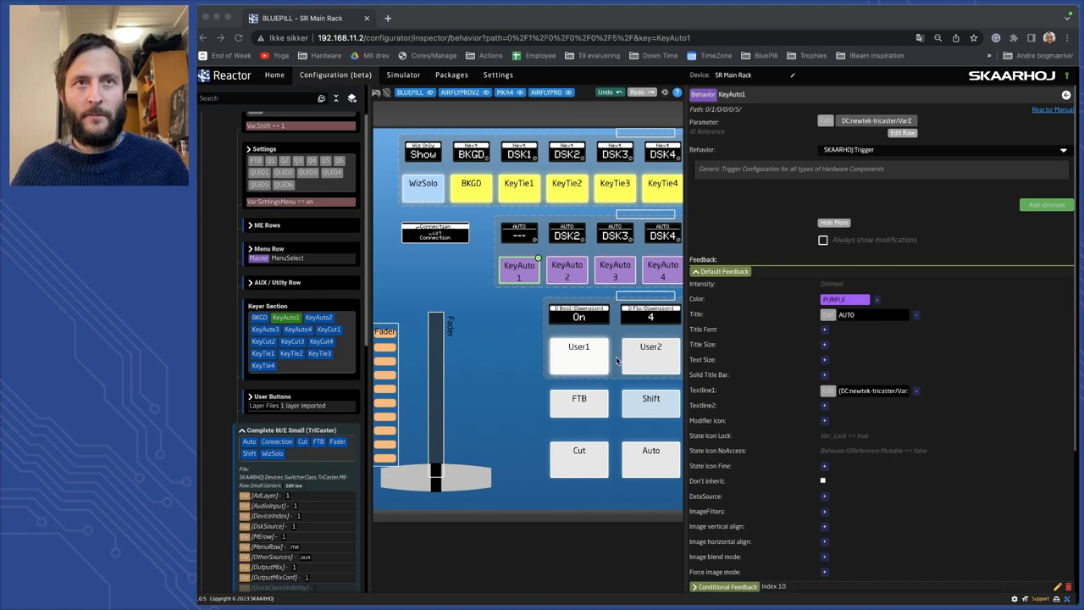
{"action": "mouse_move", "coordinate": [967, 295]}
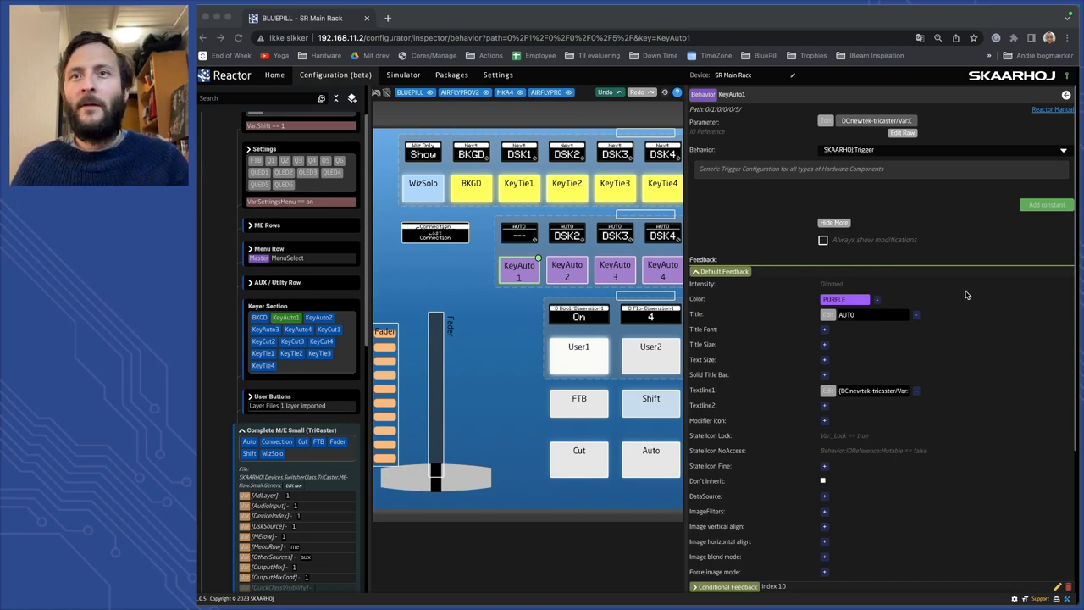
{"action": "mouse_move", "coordinate": [826, 410]}
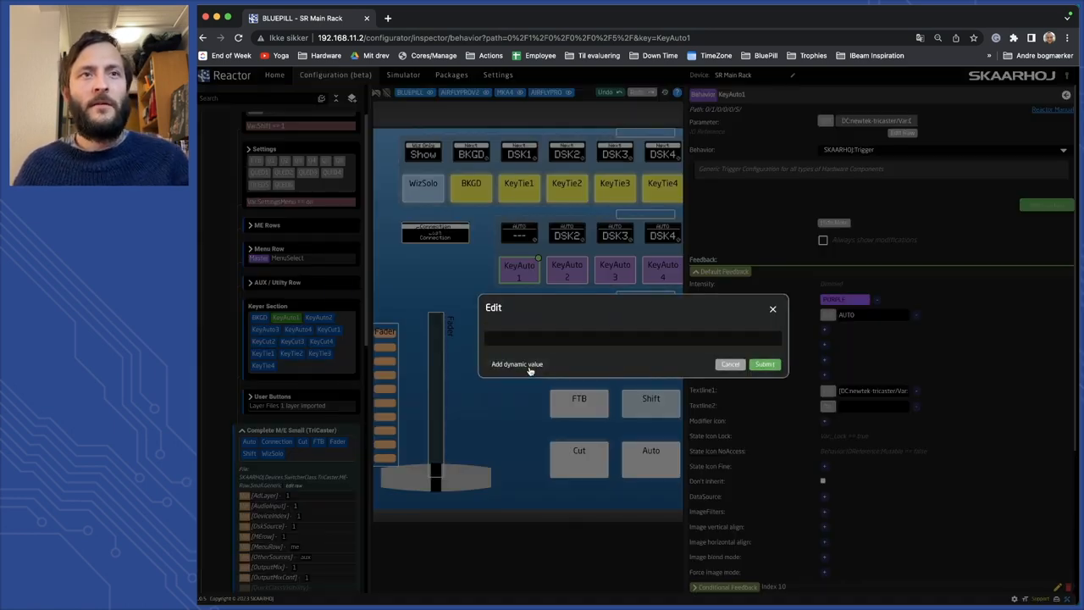
Step: Add a dynamic value by loading the previous downstream key source value
{"action": "left_click", "coordinate": [517, 363]}
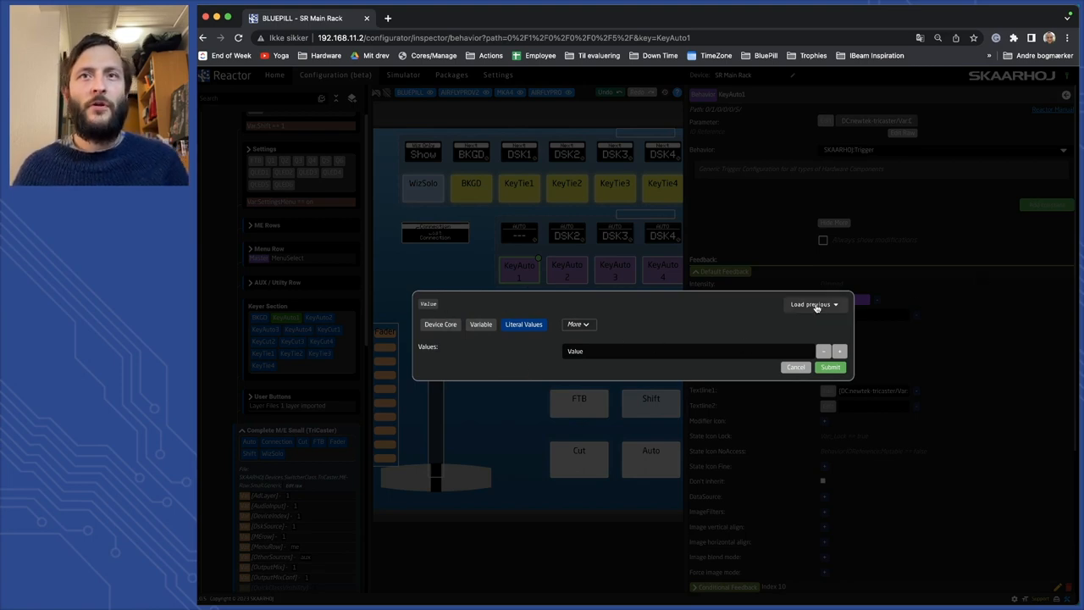
{"action": "left_click", "coordinate": [811, 305]}
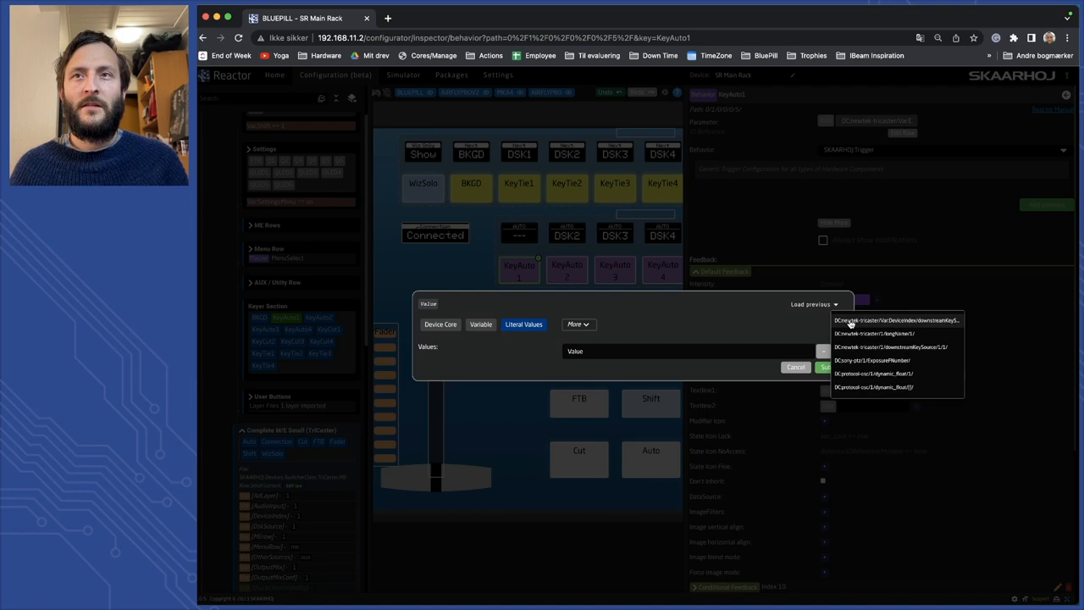
{"action": "left_click", "coordinate": [896, 320]}
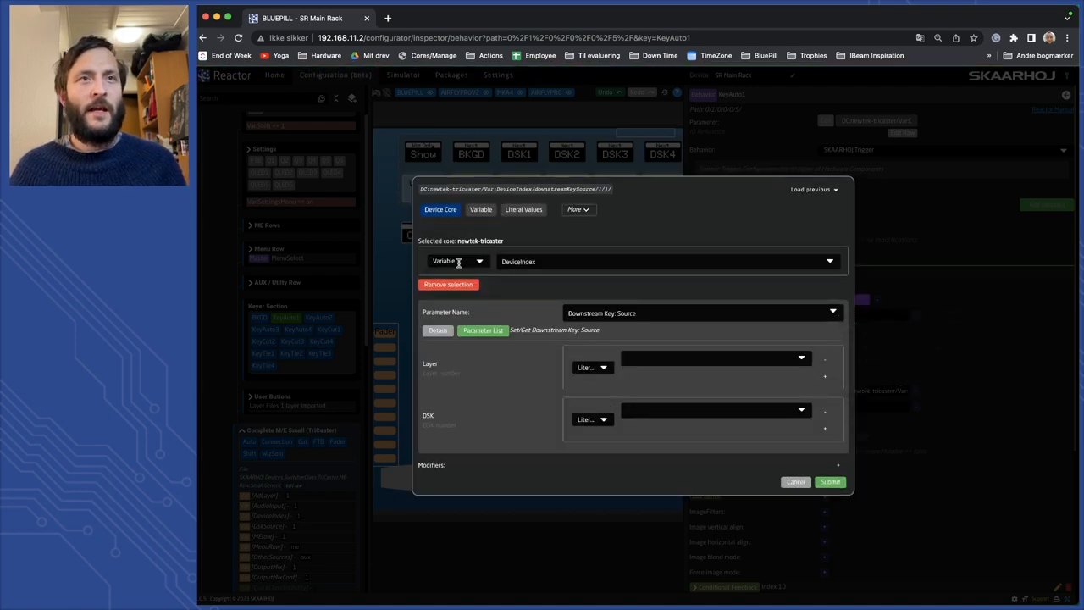
Step: Switch its parameter to Name, Long from the TriCaster parameter list
{"action": "left_click", "coordinate": [701, 312]}
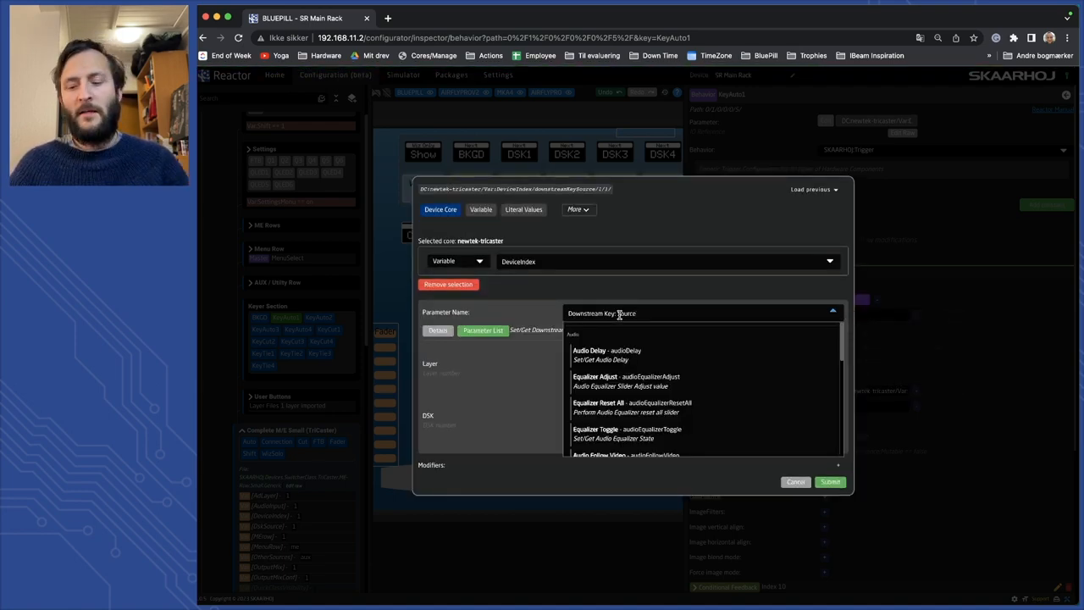
{"action": "type", "text": "name"}
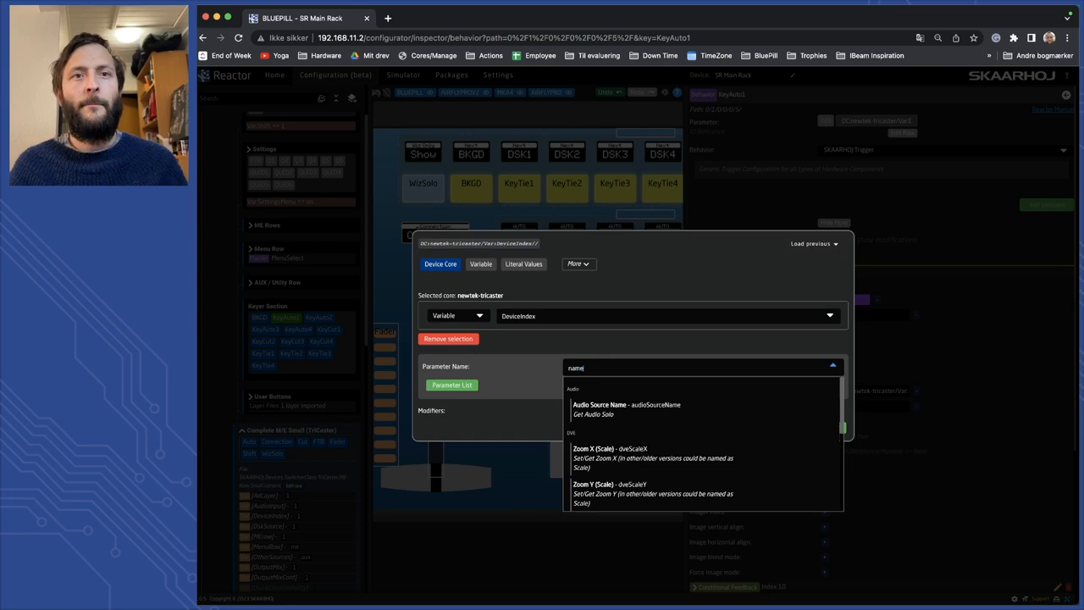
{"action": "scroll", "scroll_direction": "down", "scroll_amount": 3}
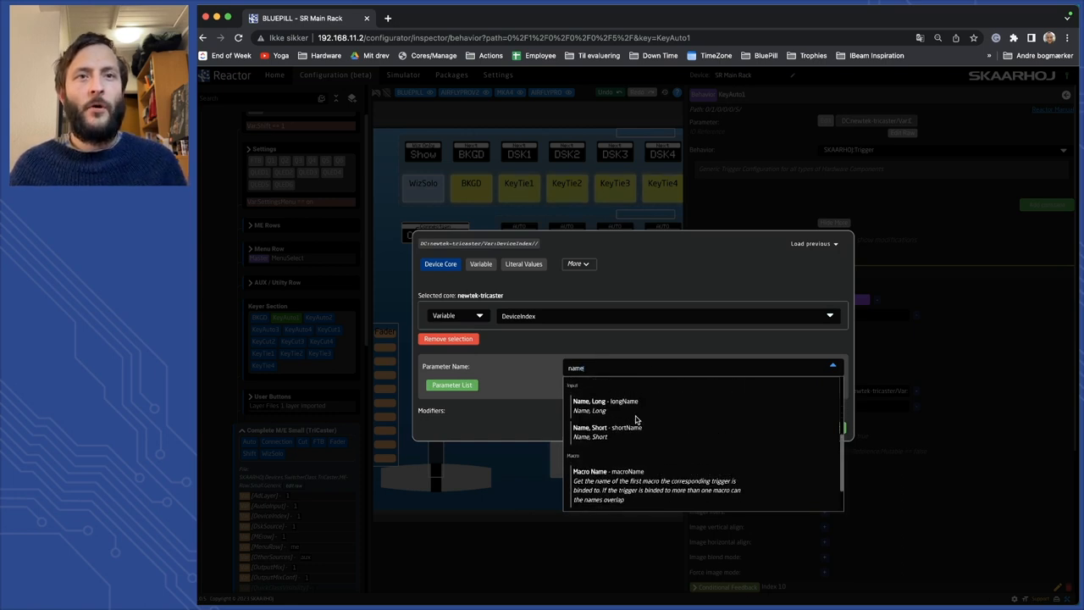
{"action": "left_click", "coordinate": [605, 400]}
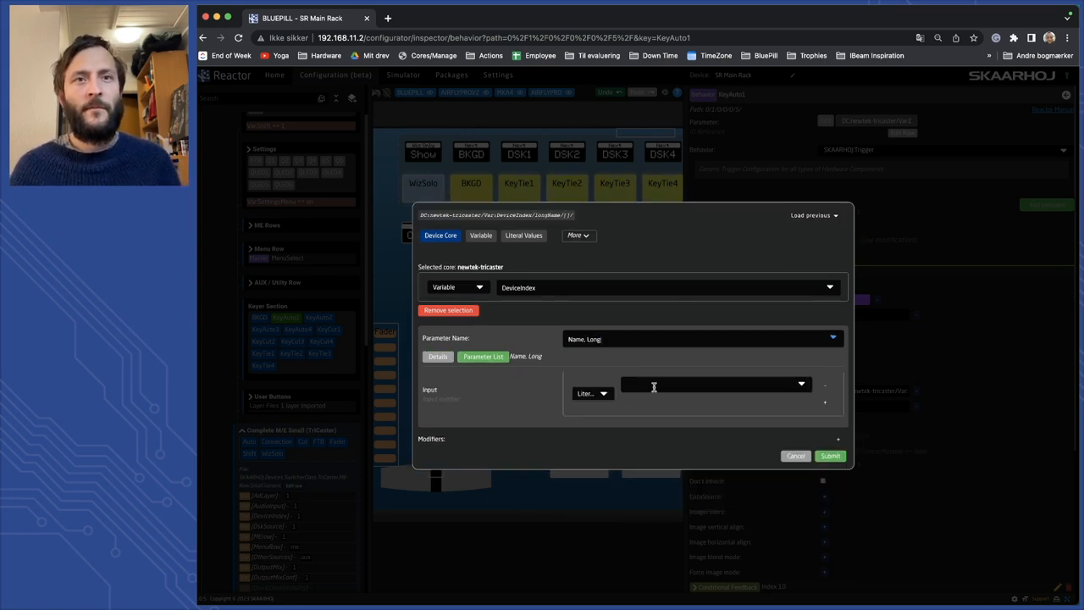
Step: Submit the long-name dynamic value and save the second text line
{"action": "left_click", "coordinate": [715, 385]}
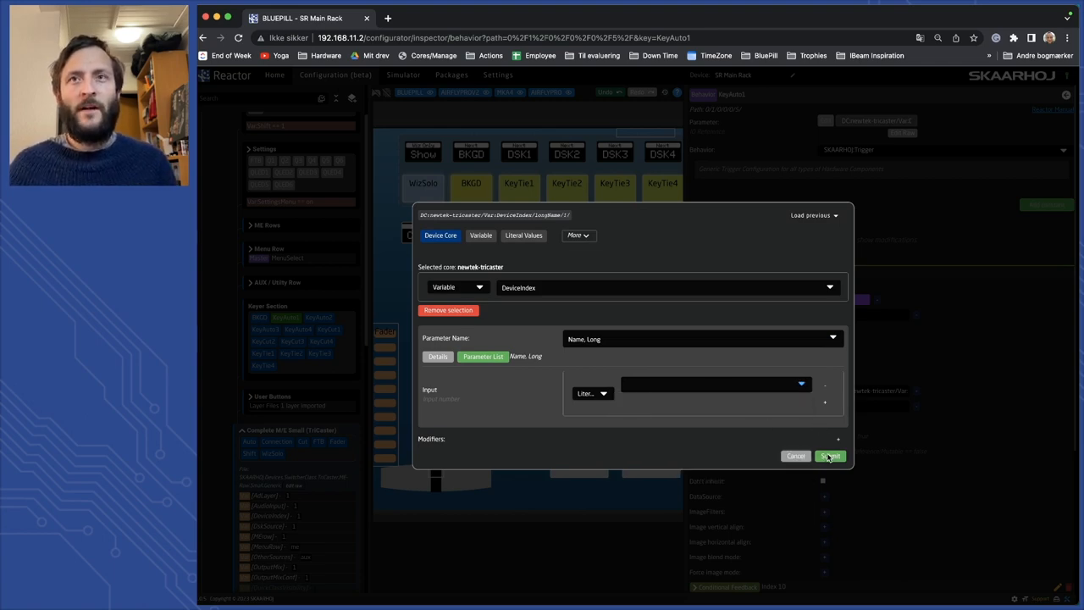
{"action": "left_click", "coordinate": [830, 456]}
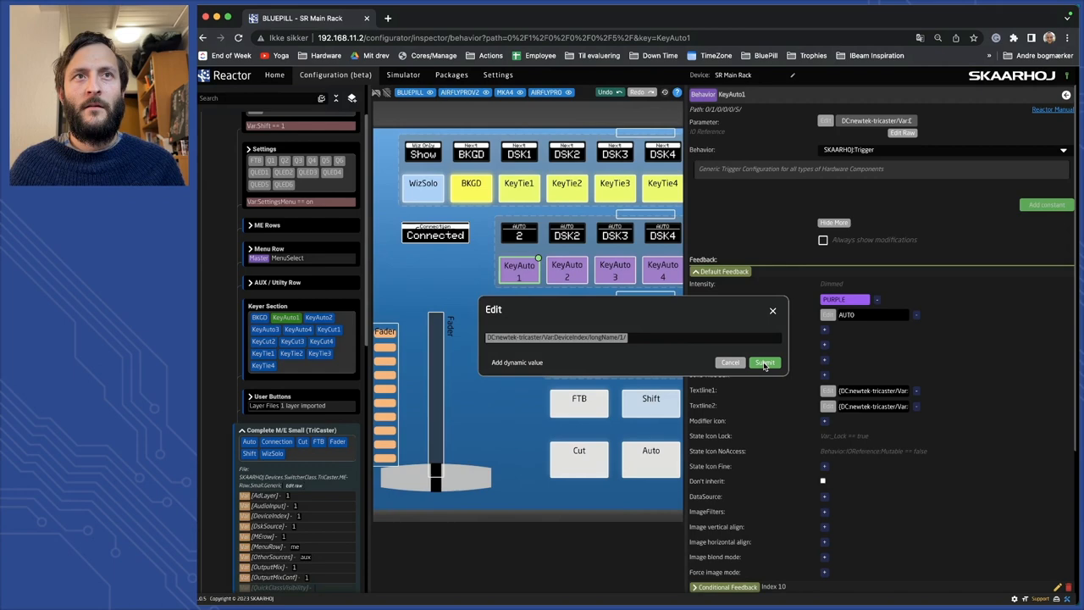
{"action": "left_click", "coordinate": [762, 362]}
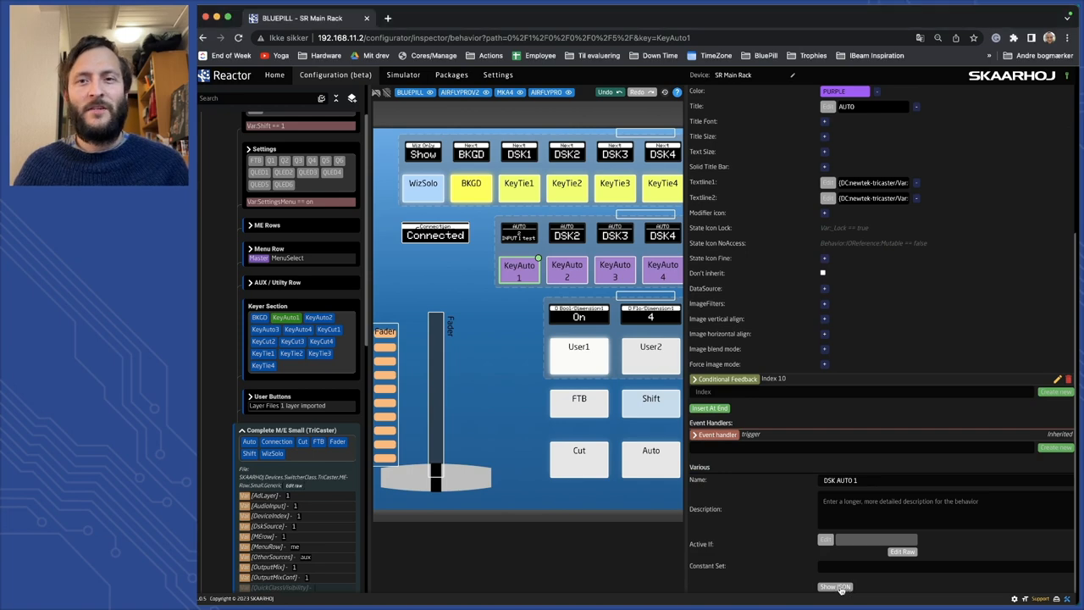
Step: View the behavior as formatted JSON and save it
{"action": "left_click", "coordinate": [835, 586]}
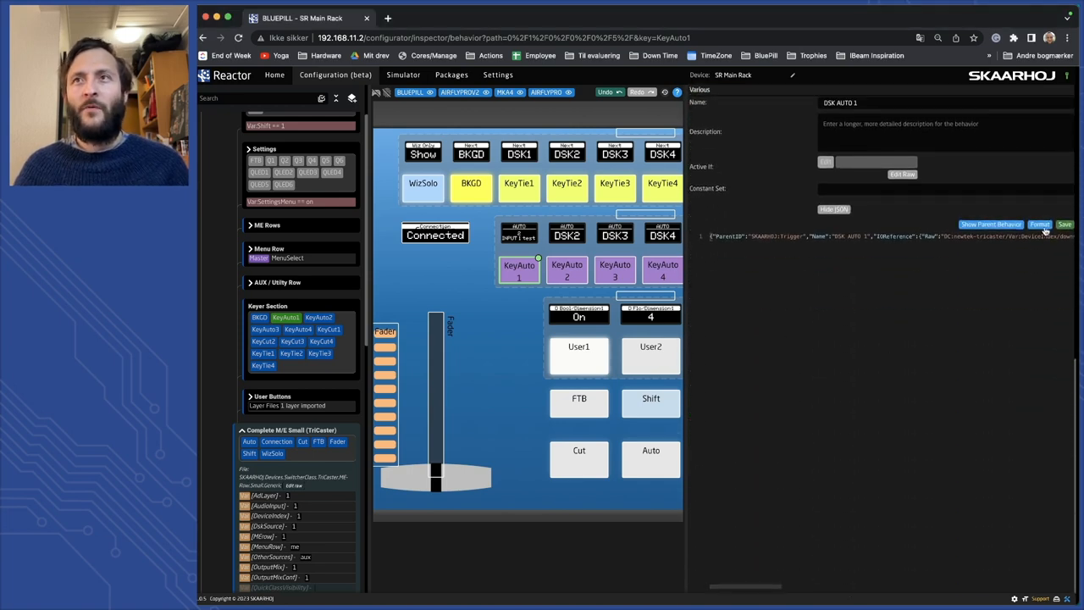
{"action": "left_click", "coordinate": [1040, 224]}
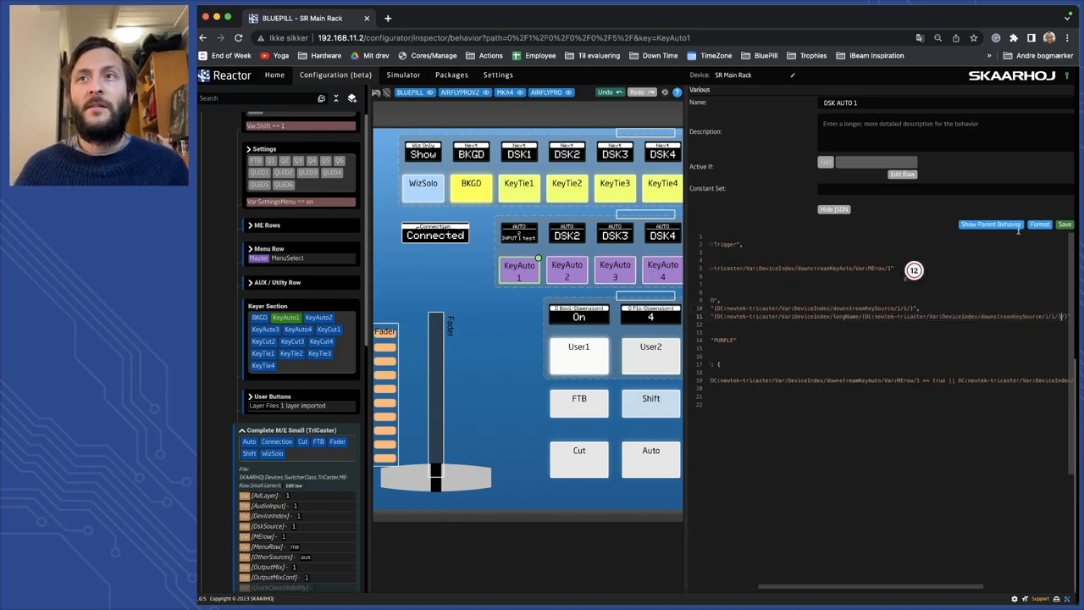
{"action": "left_click", "coordinate": [1065, 223]}
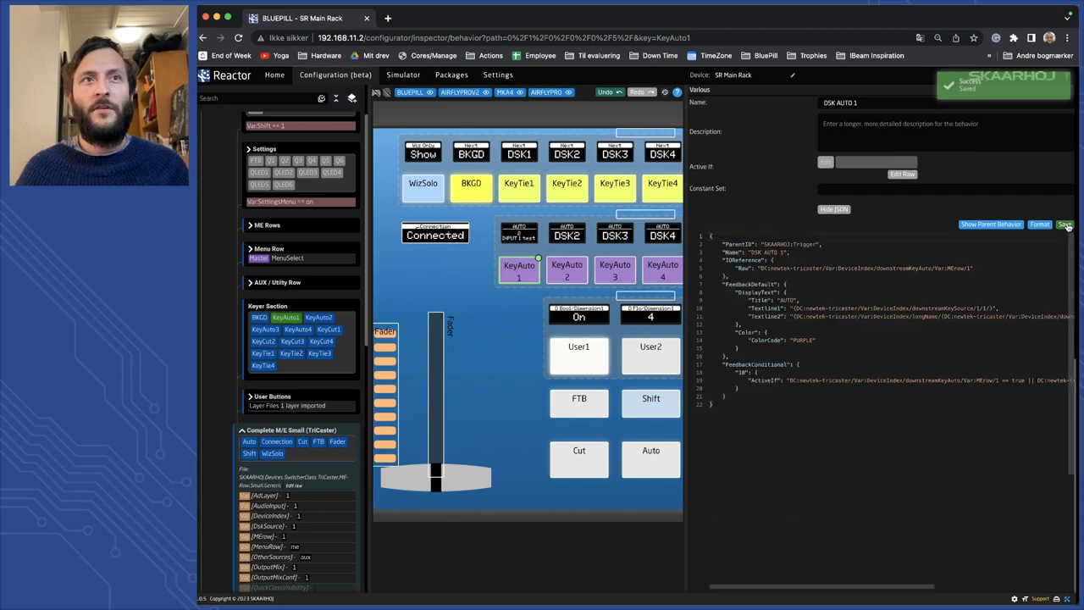